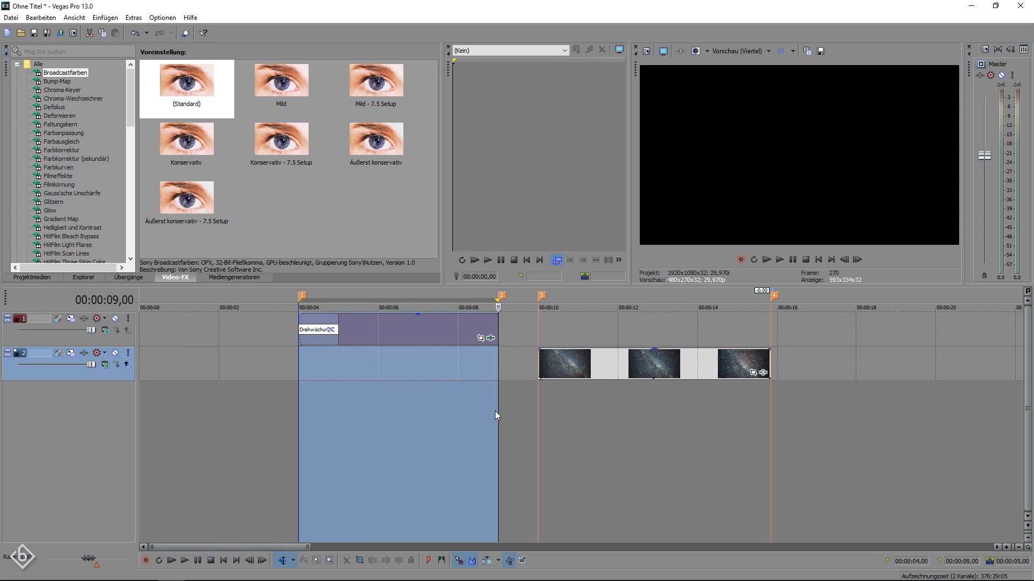
{"action": "mouse_move", "coordinate": [442, 365]}
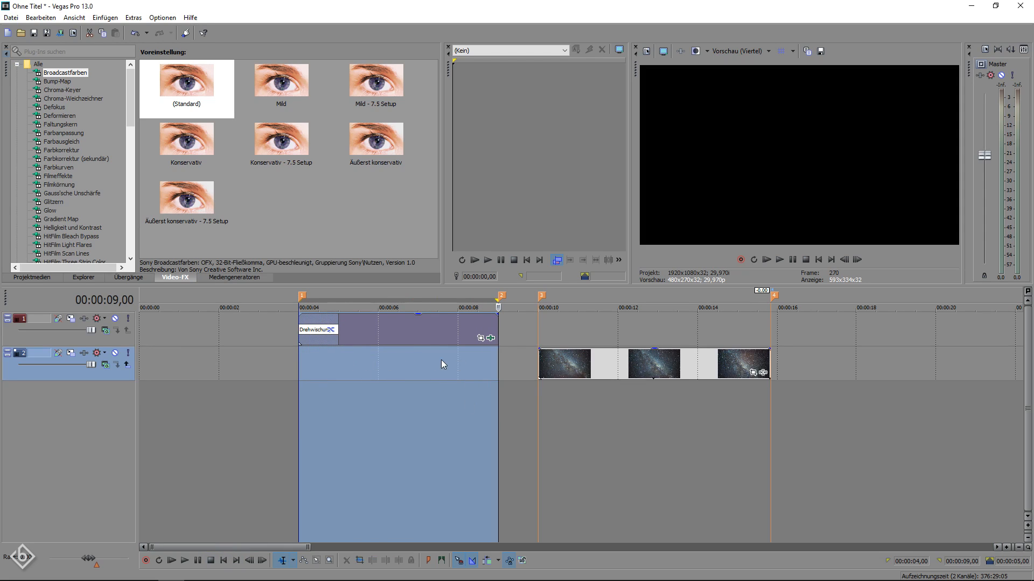
Step: Bring up the Rendern als dialog for the project
{"action": "left_click", "coordinate": [10, 17]}
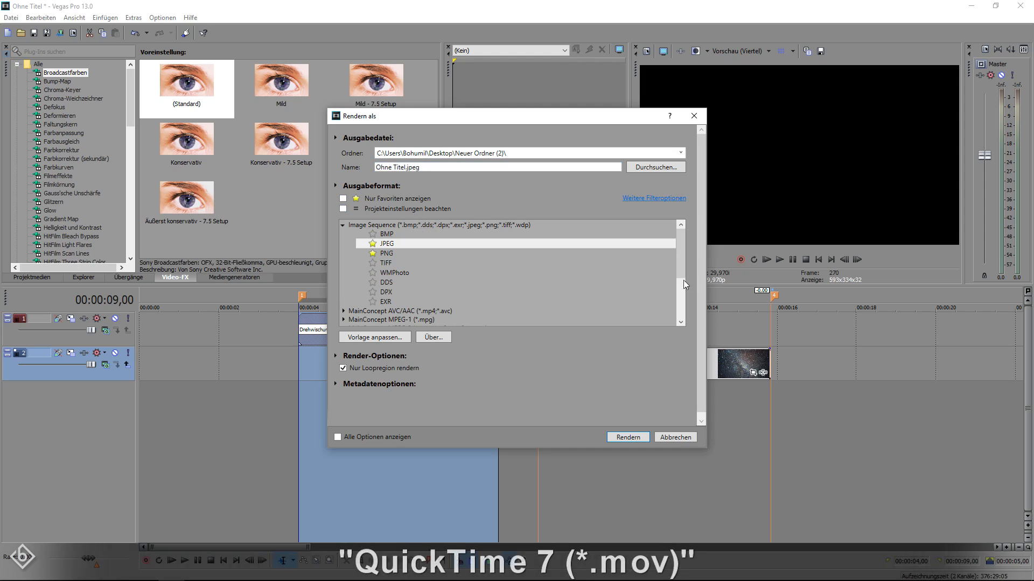
Step: Select the QuickTime 7 (*.mov) 'Video mit 3 Mbit/s' template as render format
{"action": "scroll", "scroll_direction": "down", "scroll_amount": 3}
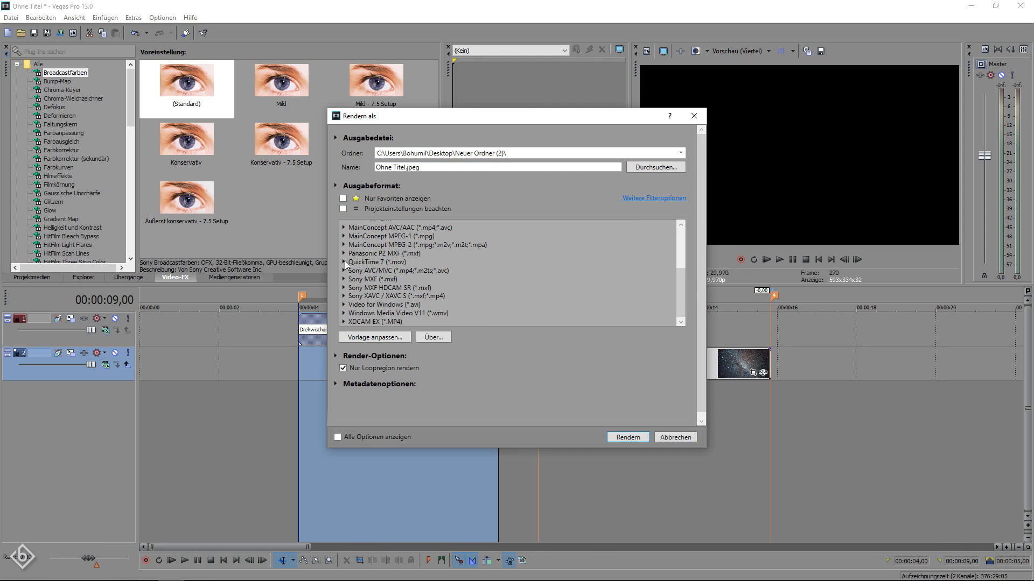
{"action": "mouse_move", "coordinate": [346, 267]}
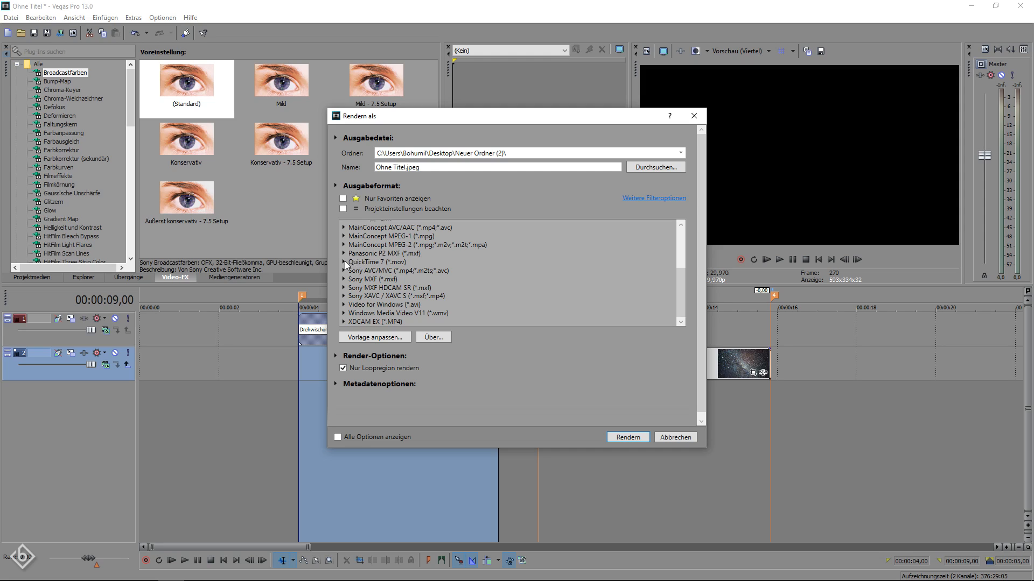
{"action": "left_click", "coordinate": [343, 262]}
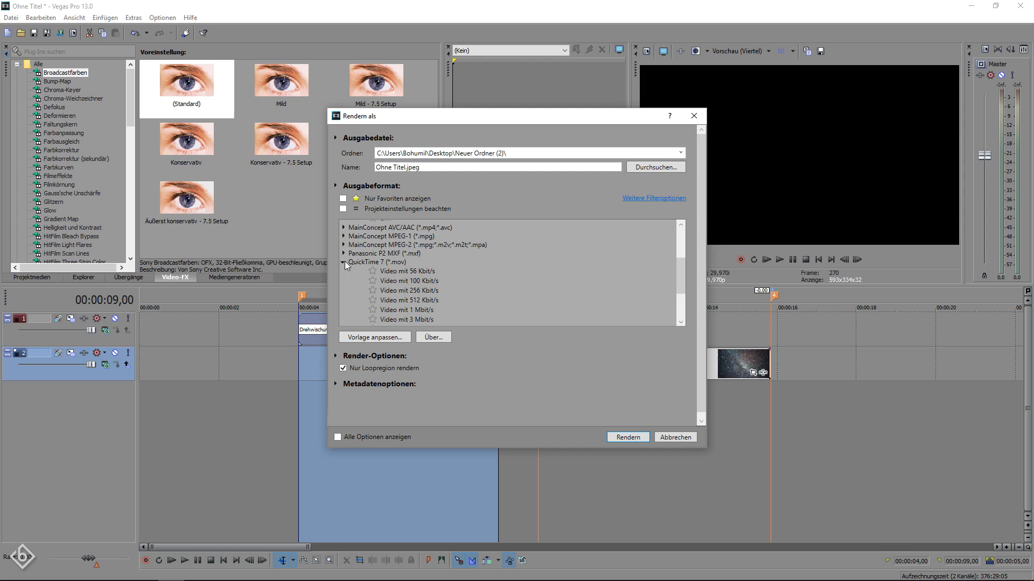
{"action": "scroll", "scroll_direction": "down", "scroll_amount": 3}
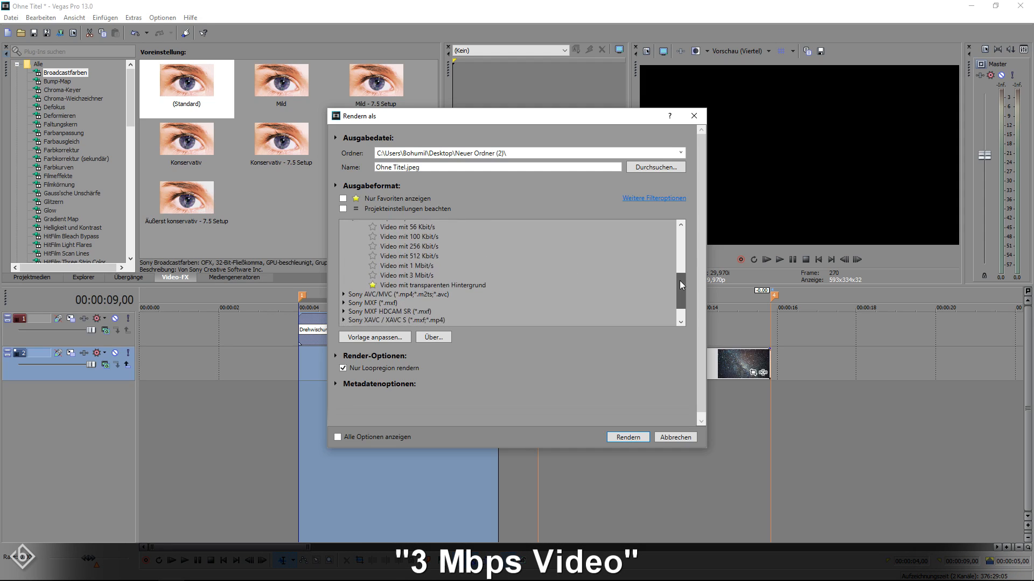
{"action": "left_click", "coordinate": [406, 276]}
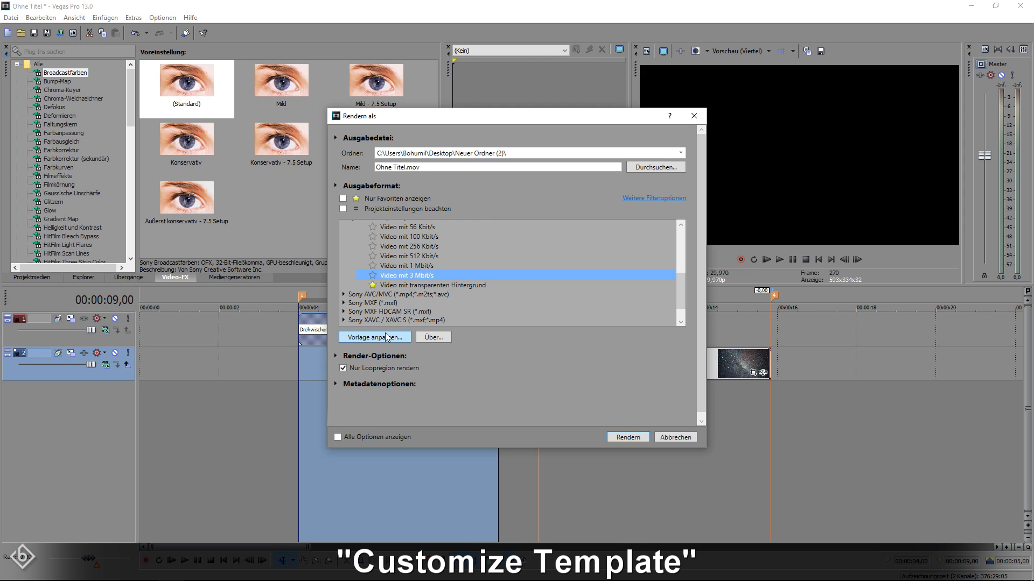
Step: Customise the template to High-Definition 1920x1080 frame size at 59.94 fps
{"action": "left_click", "coordinate": [370, 337]}
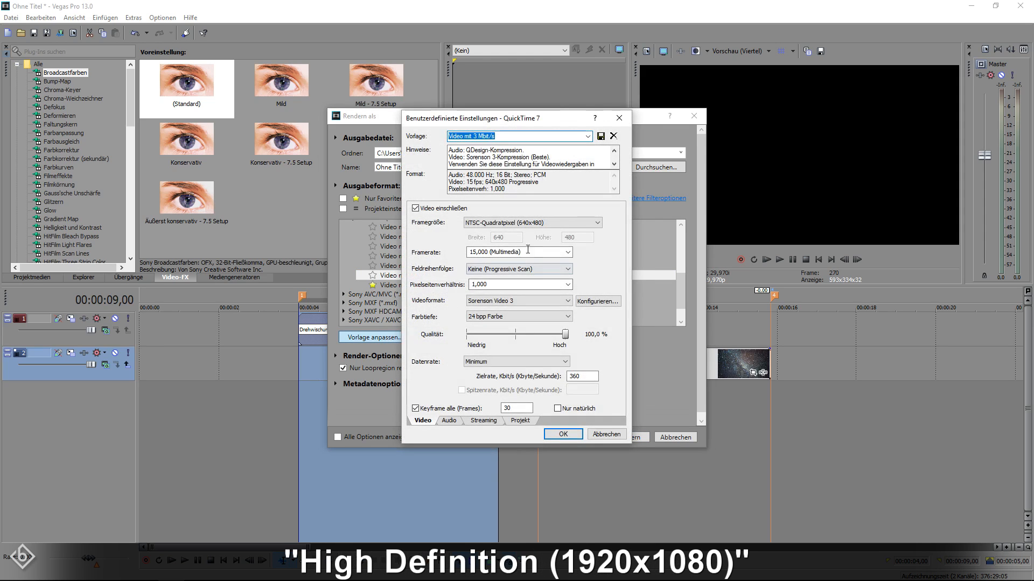
{"action": "left_click", "coordinate": [567, 222]}
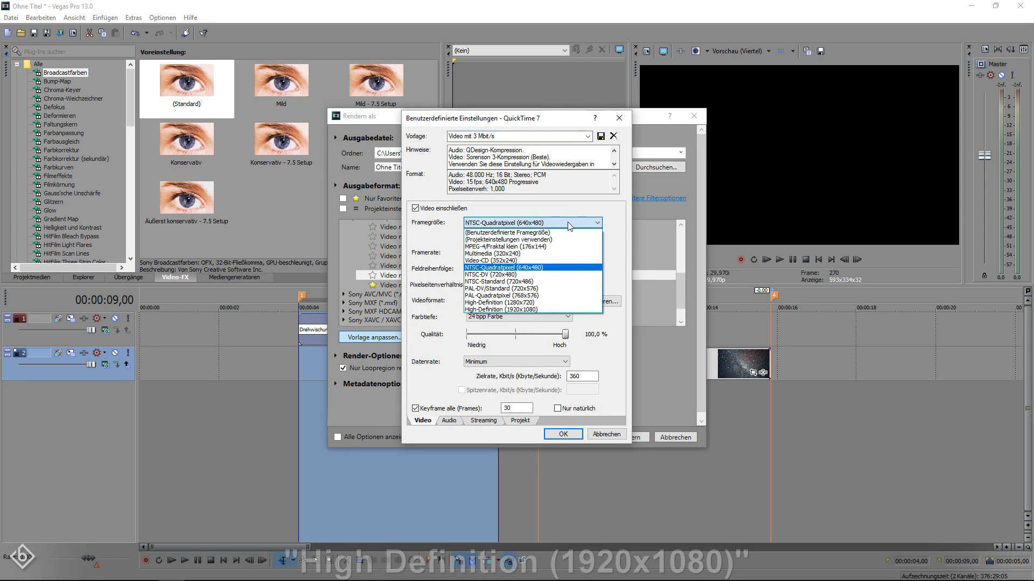
{"action": "left_click", "coordinate": [503, 310]}
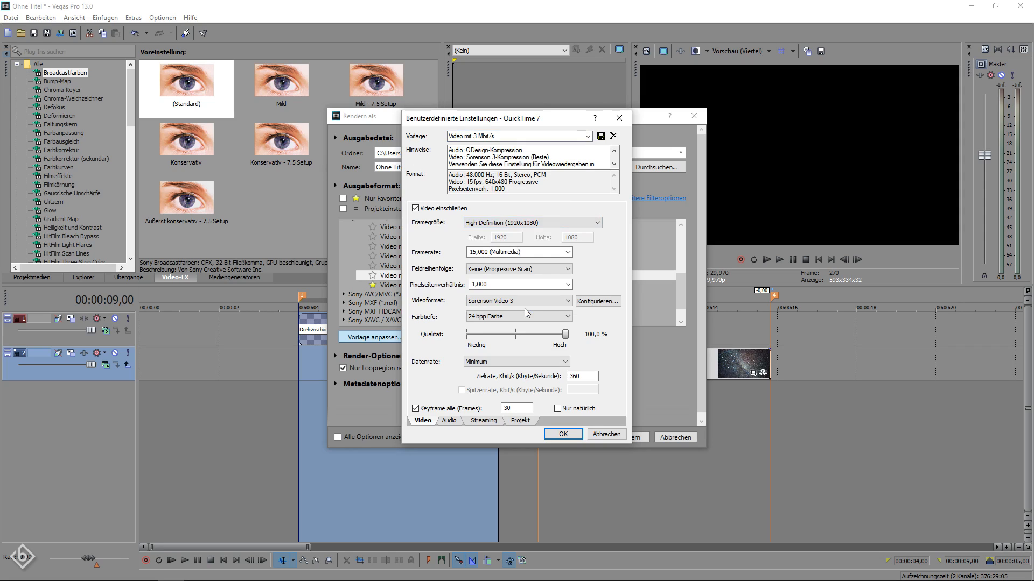
{"action": "left_click", "coordinate": [565, 252]}
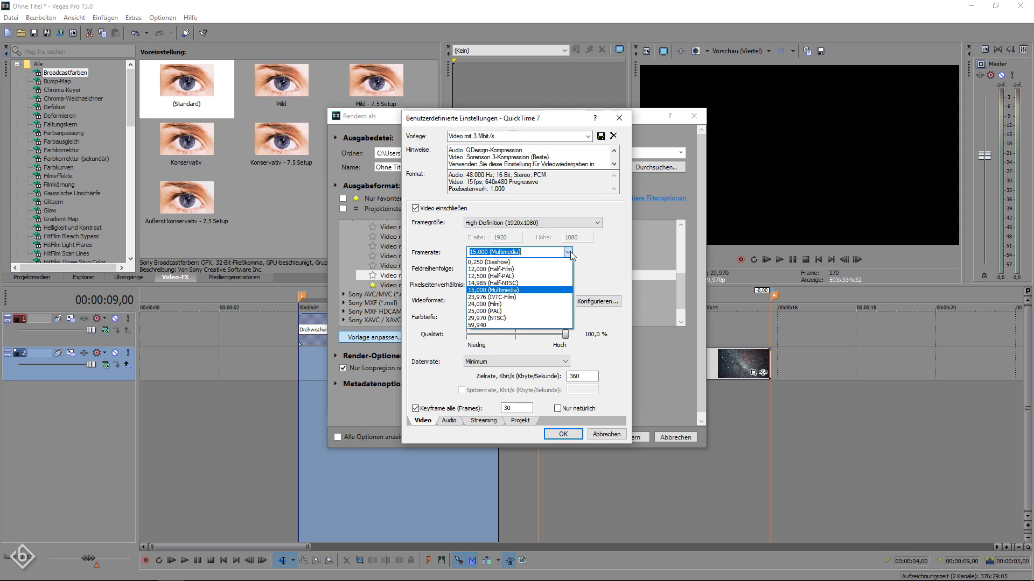
{"action": "left_click", "coordinate": [485, 325]}
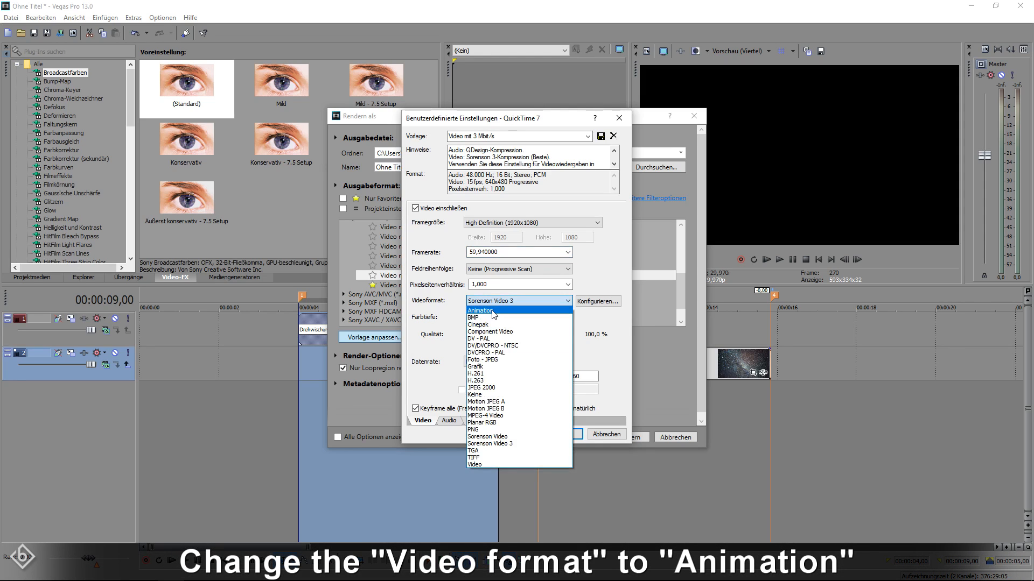
Step: Set video format Animation with 32 bpp colour depth and render the loop region
{"action": "left_click", "coordinate": [480, 310]}
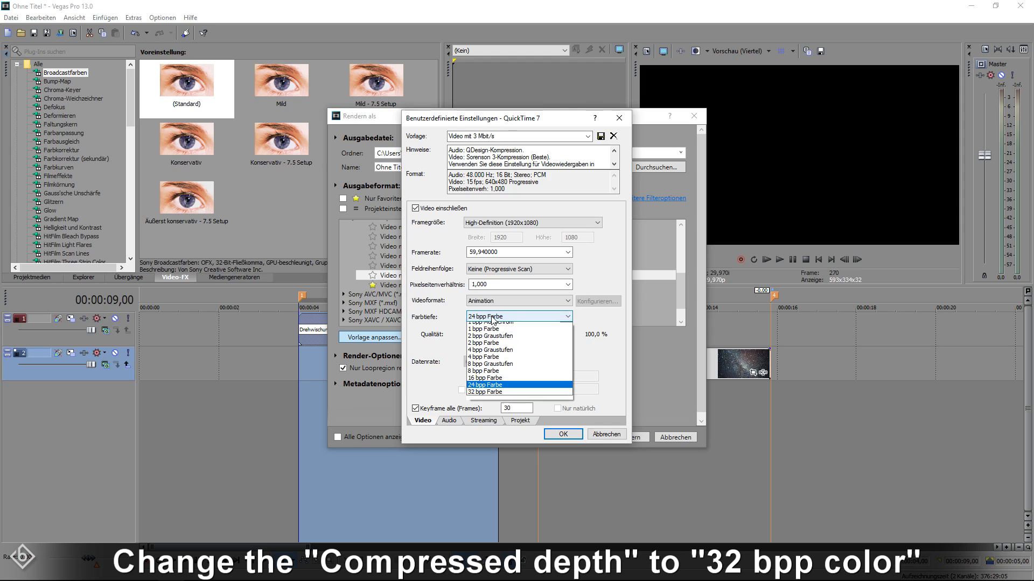
{"action": "left_click", "coordinate": [483, 392]}
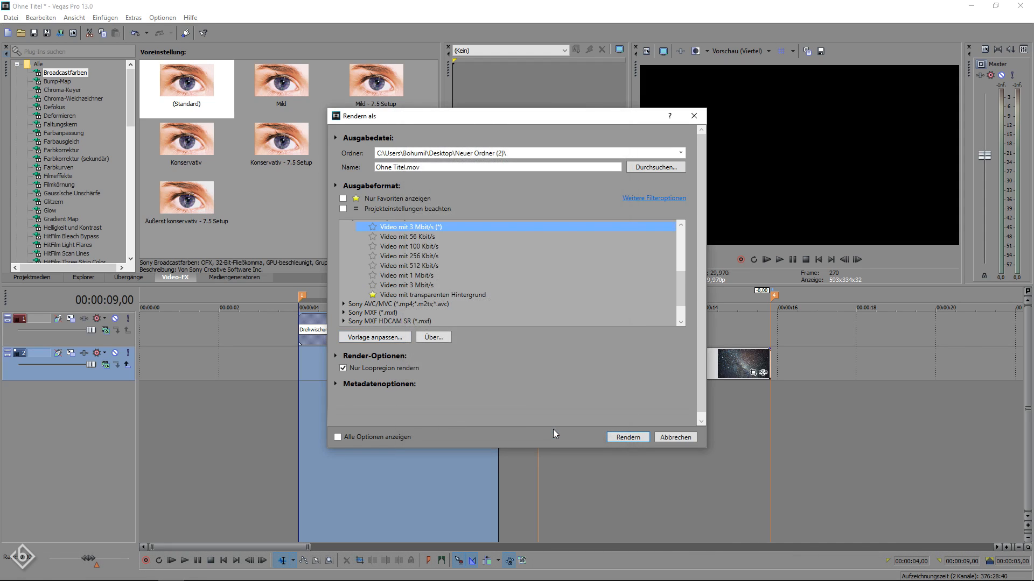
{"action": "left_click", "coordinate": [674, 437]}
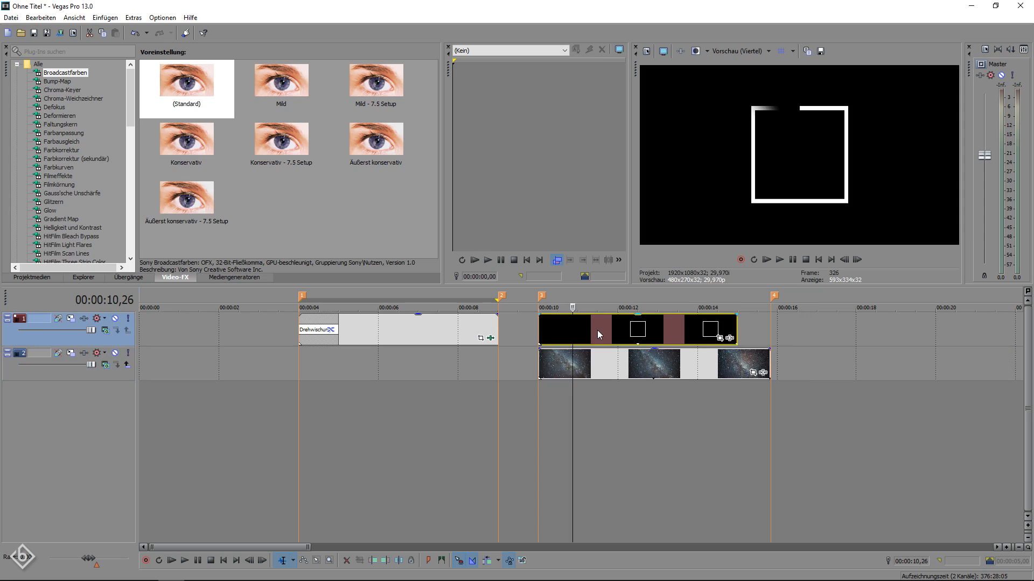
Step: Set the rendered clip's Alphakanal to Straight (nicht mattiert) and play from its start
{"action": "right_click", "coordinate": [597, 335]}
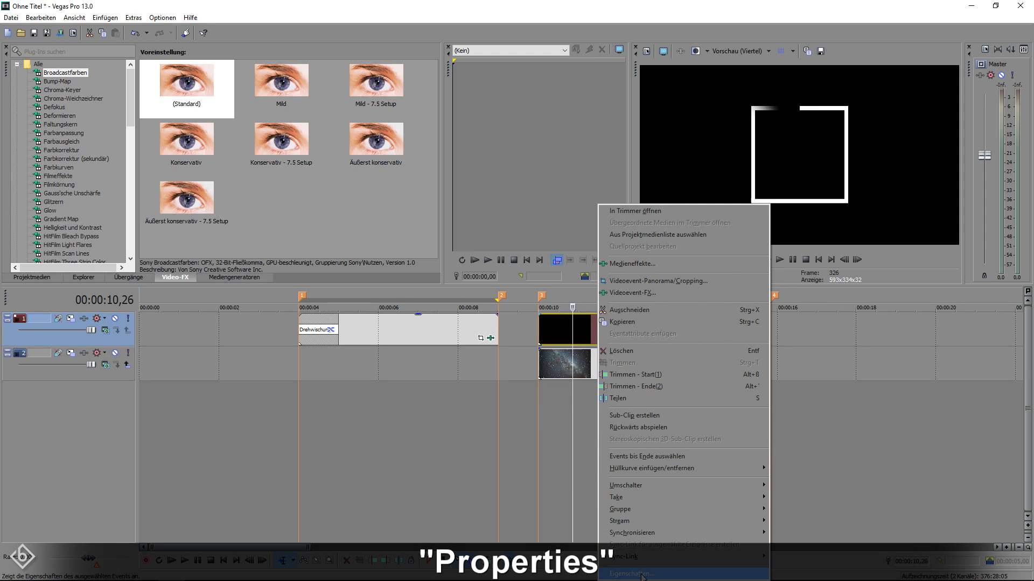
{"action": "left_click", "coordinate": [631, 574]}
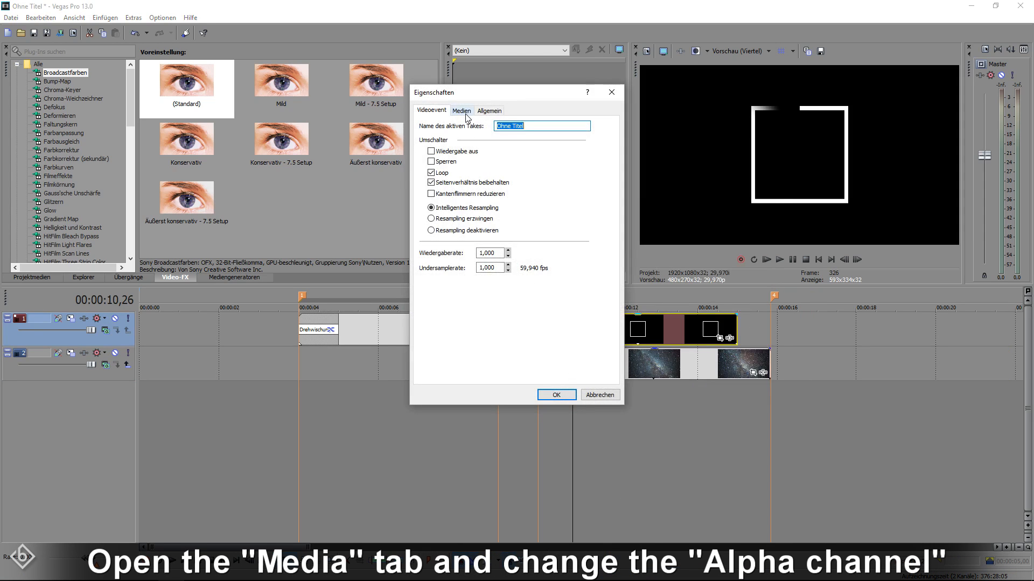
{"action": "left_click", "coordinate": [460, 109]}
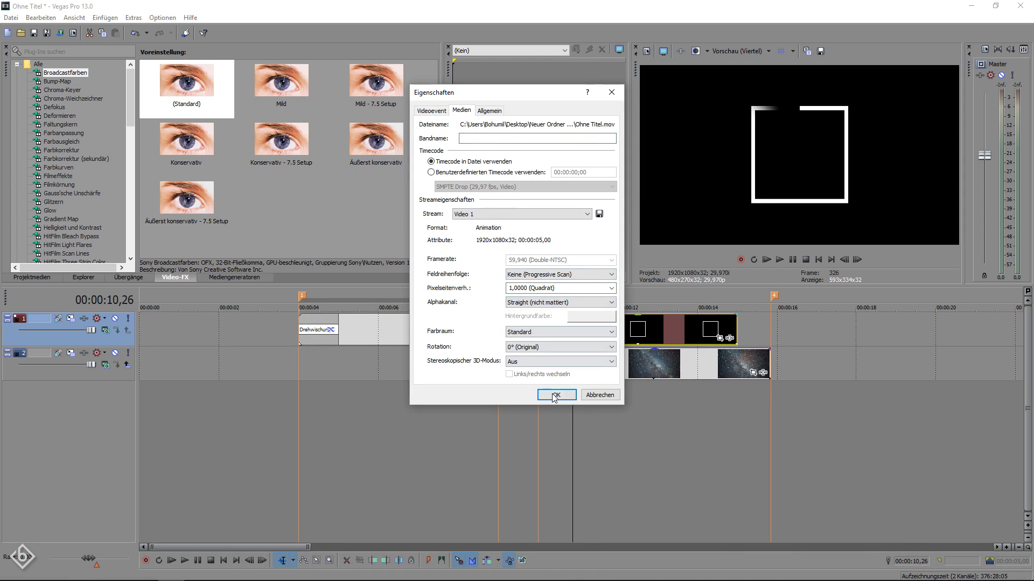
{"action": "left_click", "coordinate": [556, 395]}
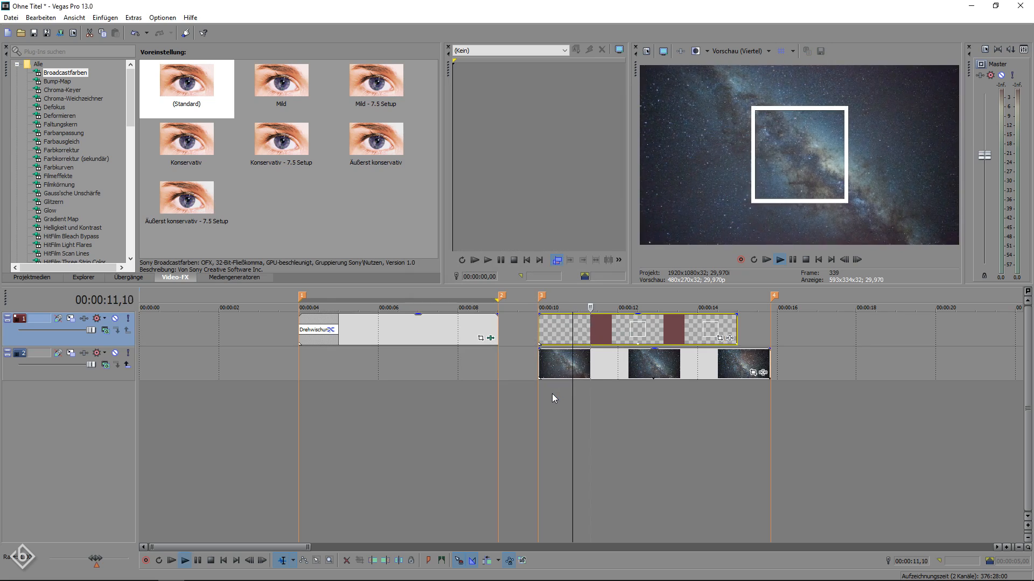
{"action": "left_click", "coordinate": [539, 307]}
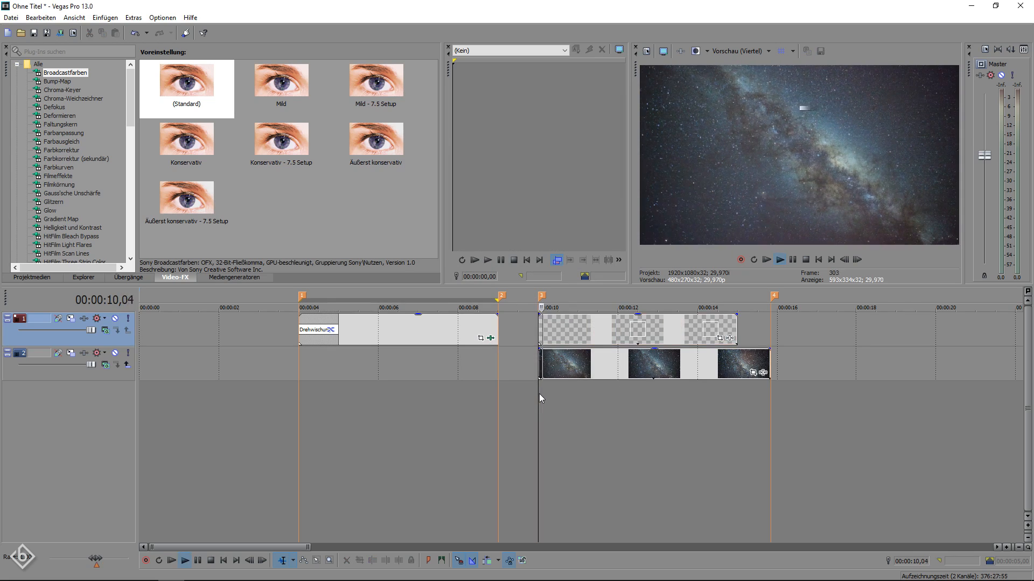